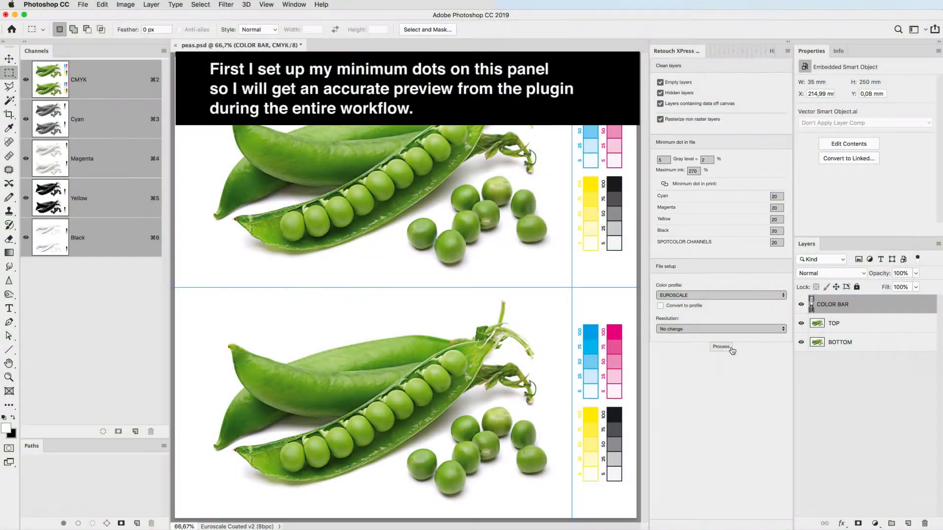
Run Process in Retouch XPress to build the peas separation preview with the minimum-dot settings
click(722, 346)
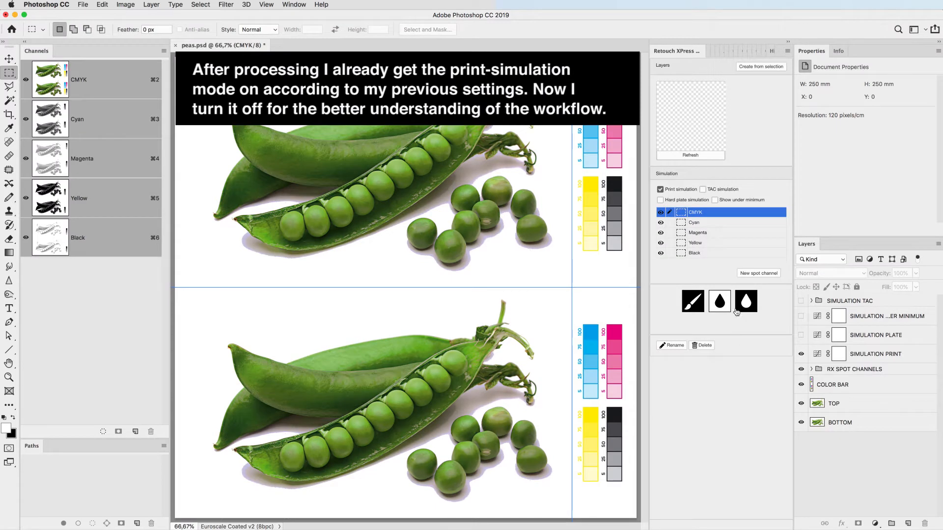
Switch print simulation off and show the Cyan plate alone
click(660, 190)
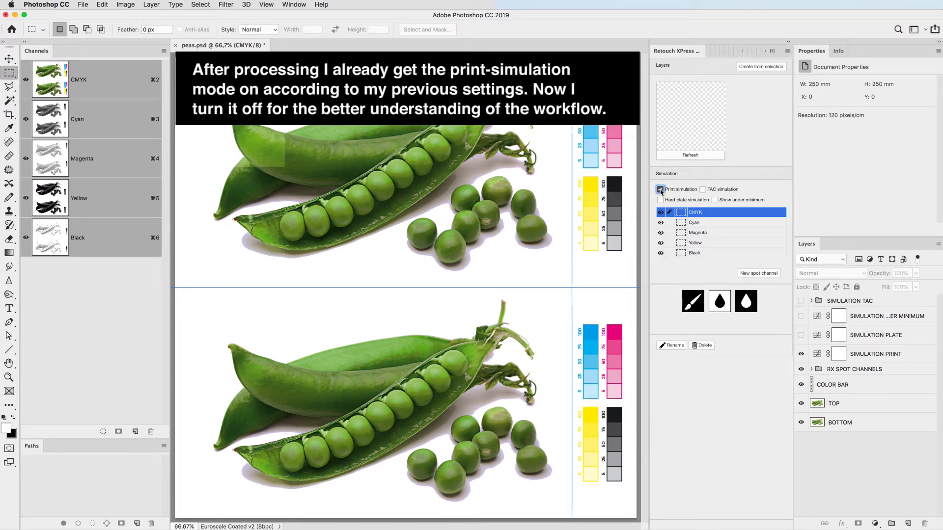
click(660, 189)
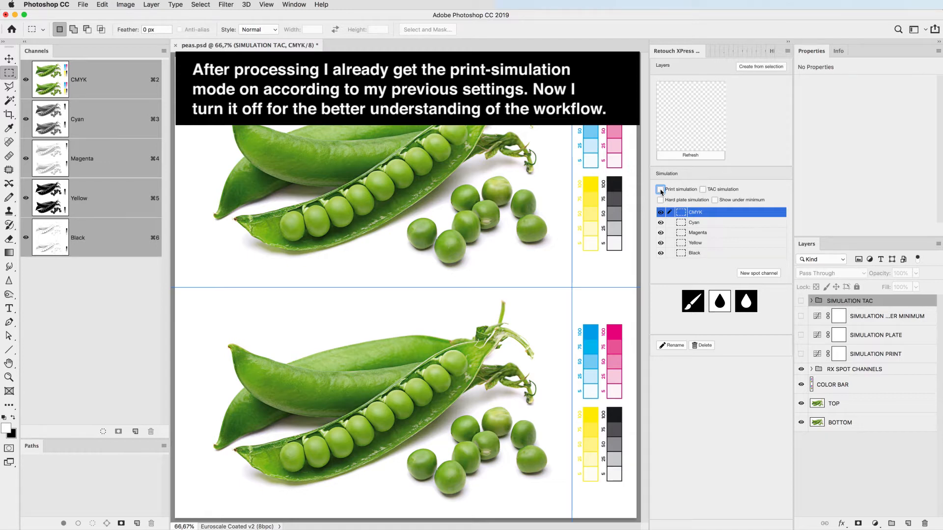
click(660, 189)
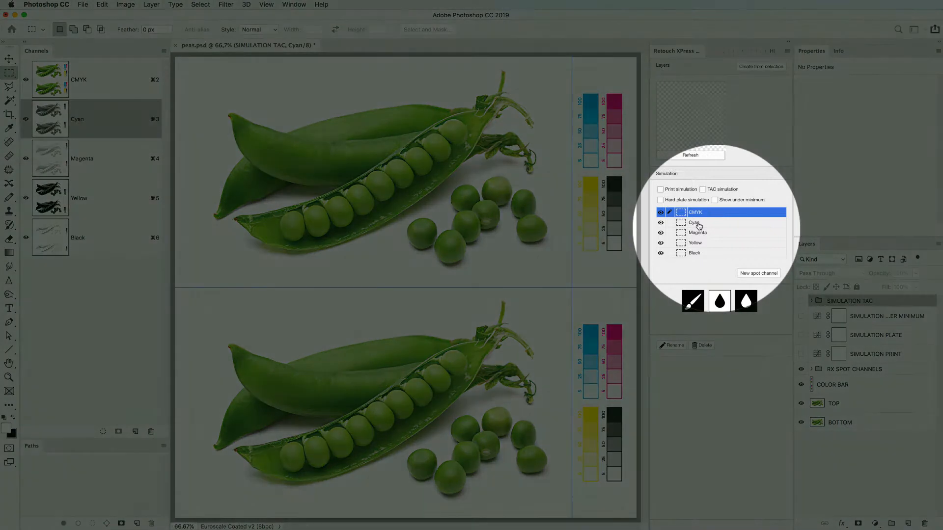
Step through the Magenta and Yellow process plates one at a time
click(695, 222)
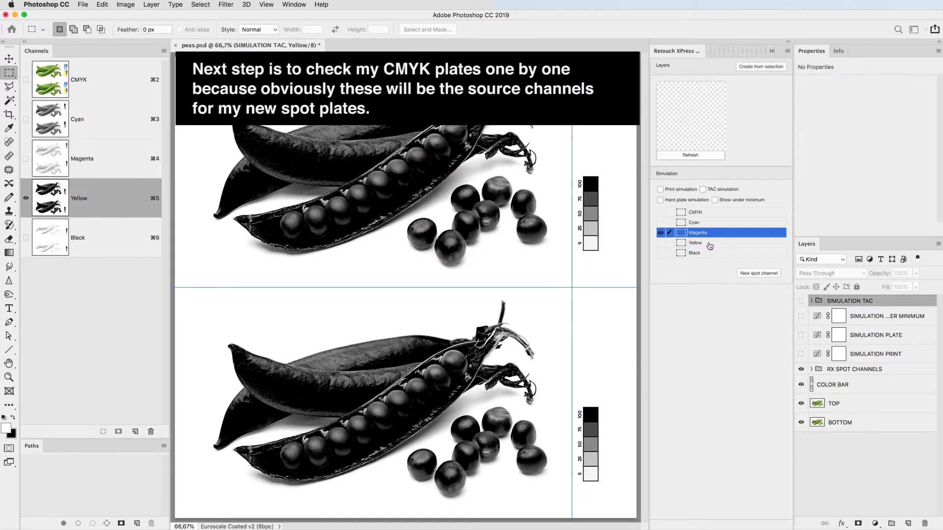
click(695, 253)
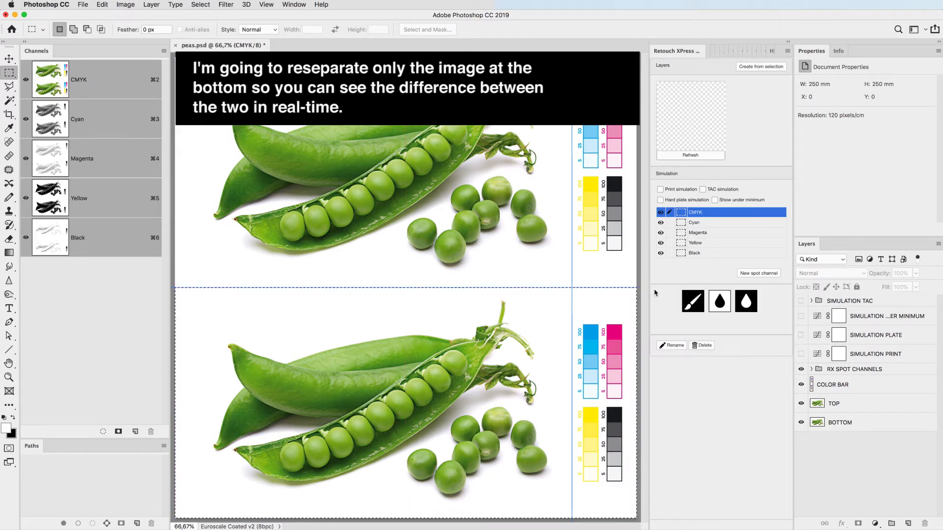
Create a new spot channel from Yellow and assign it Pantone 376 C ink
click(759, 274)
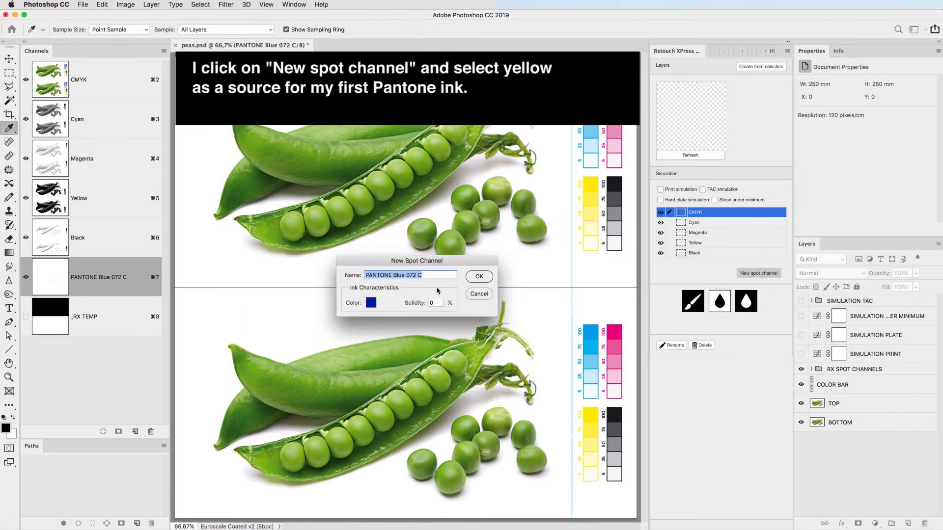
click(372, 302)
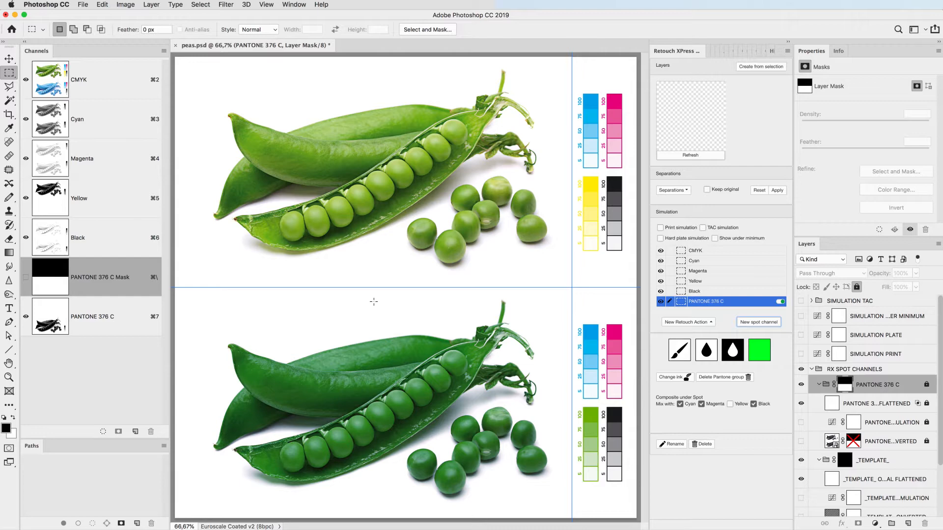
Set the 376 C spot's underprinting to magenta and black only
click(680, 404)
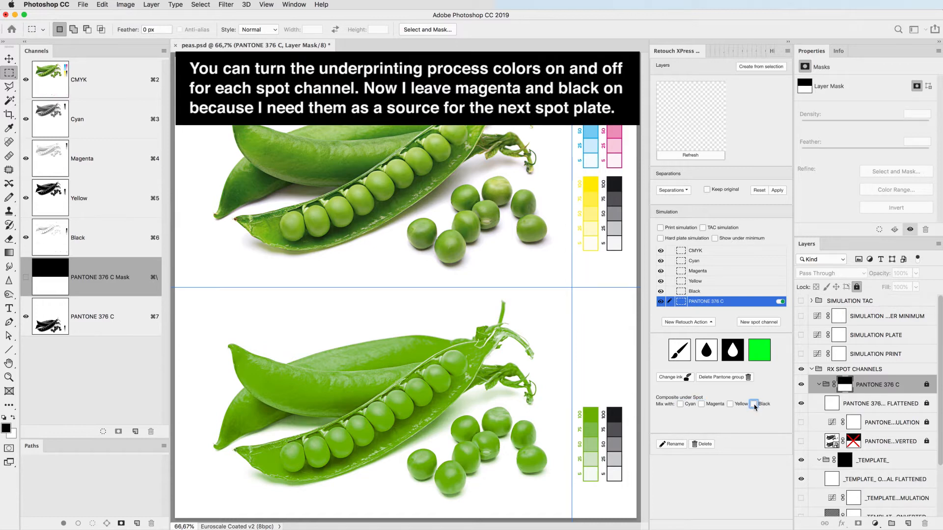
click(753, 404)
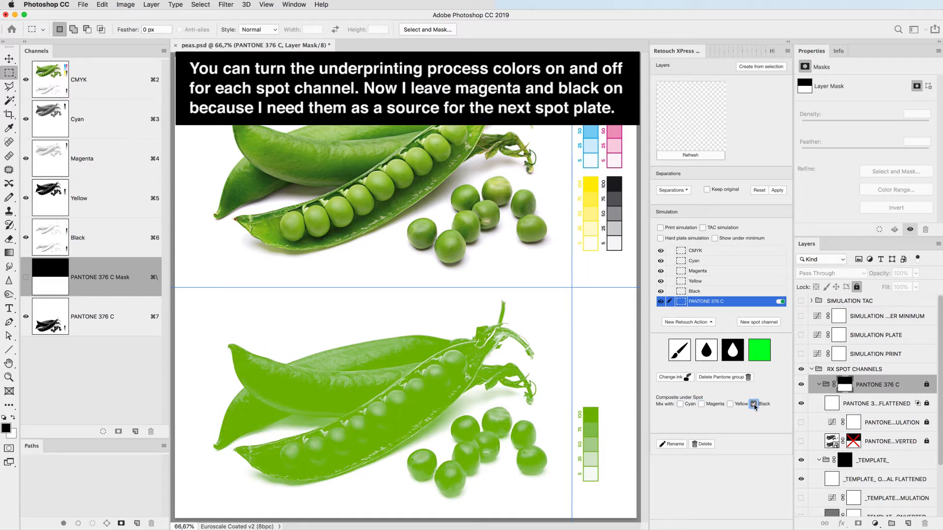
click(753, 404)
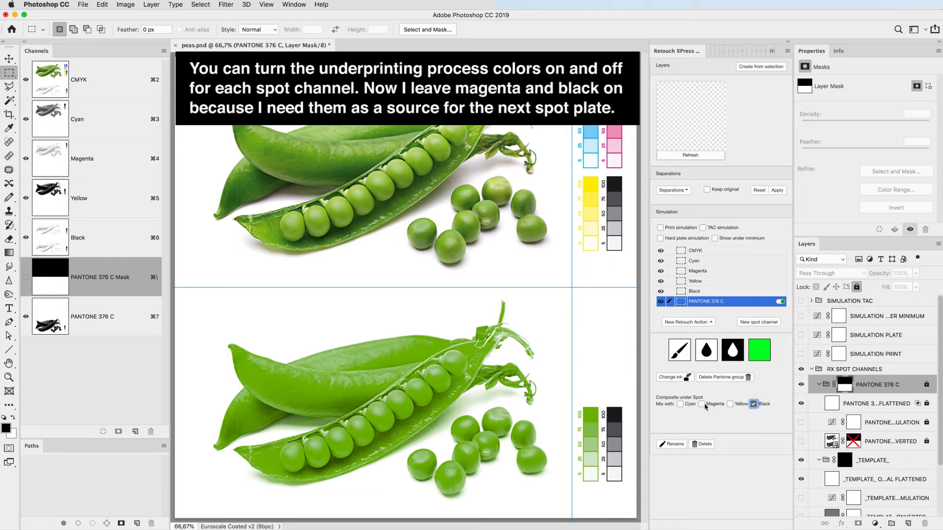
click(680, 404)
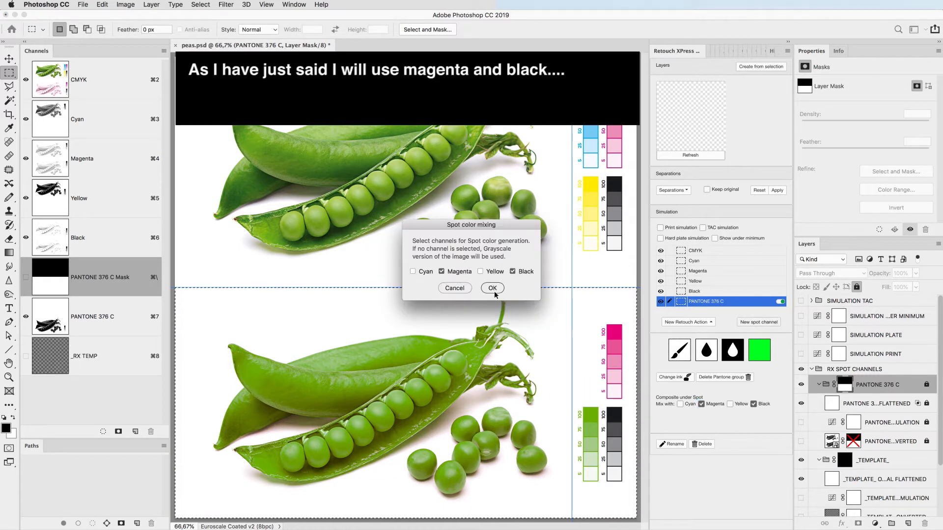
Confirm magenta and black as source and create the Pantone 357 C spot channel
click(491, 288)
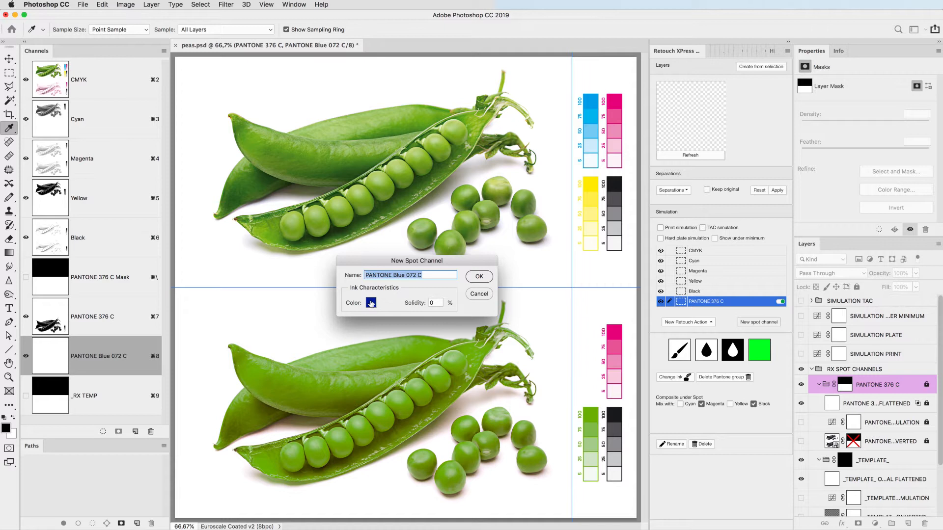
click(370, 302)
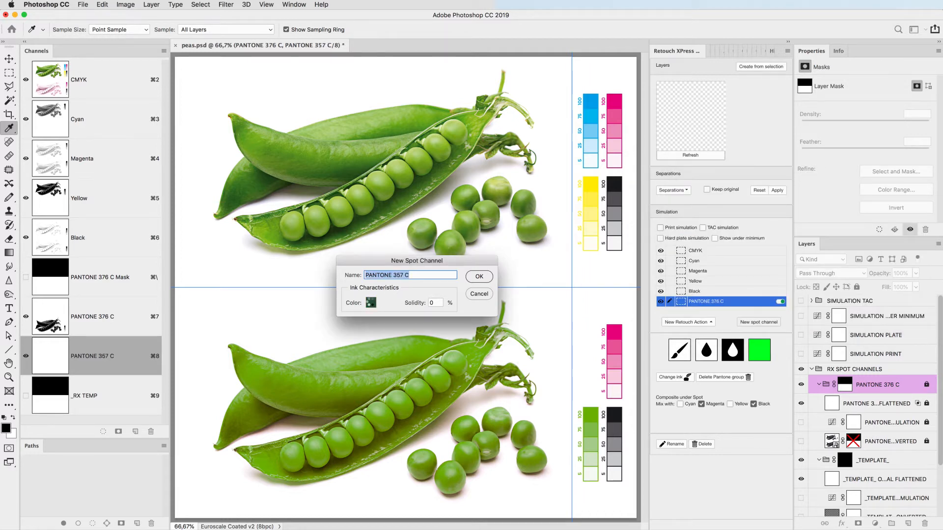
click(478, 276)
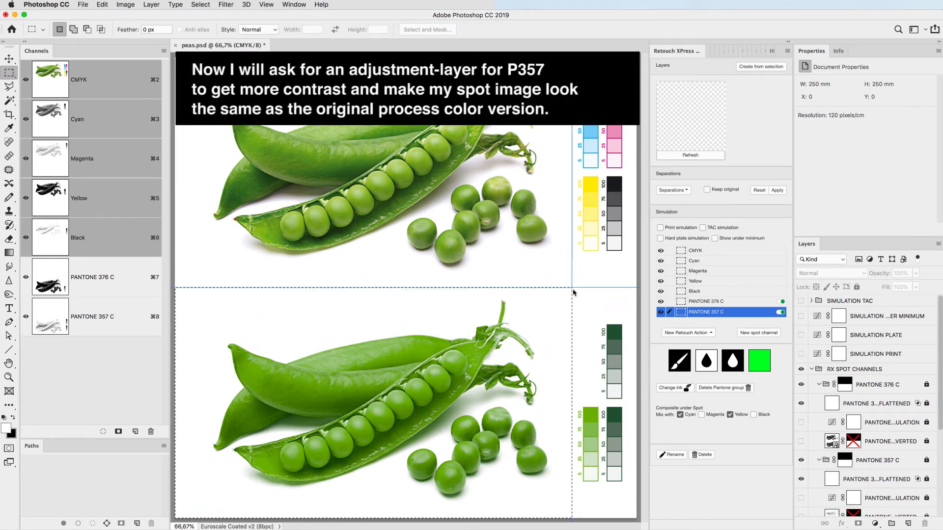
Add a Curves retouch action to the 357 C plate and reshape the curve for more contrast
click(687, 333)
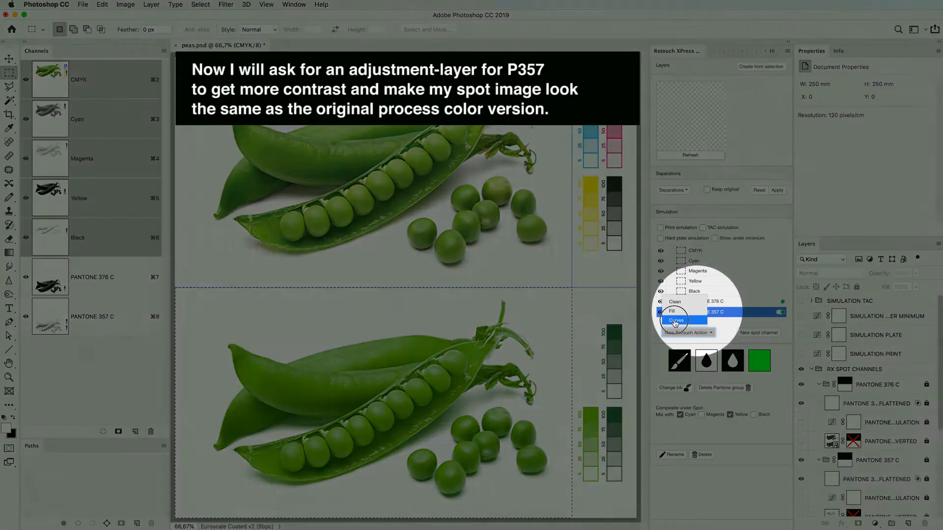
click(676, 320)
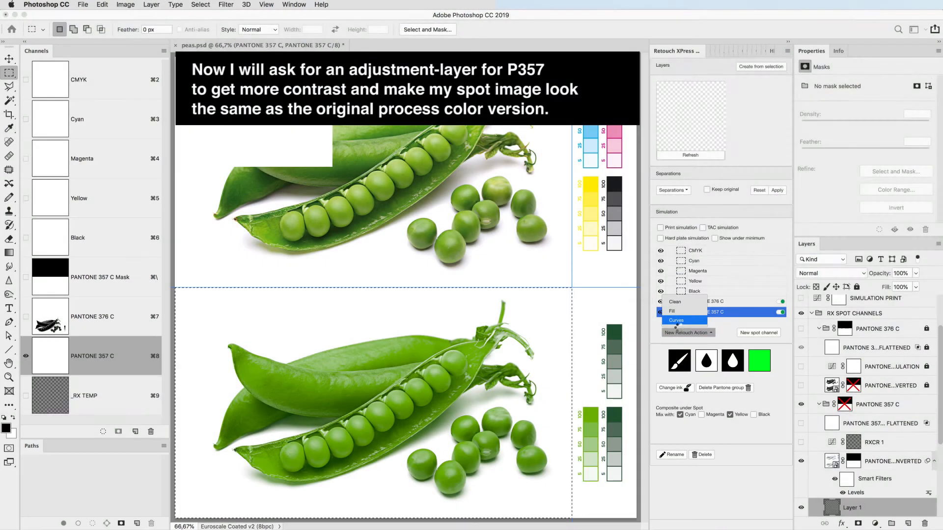
click(675, 320)
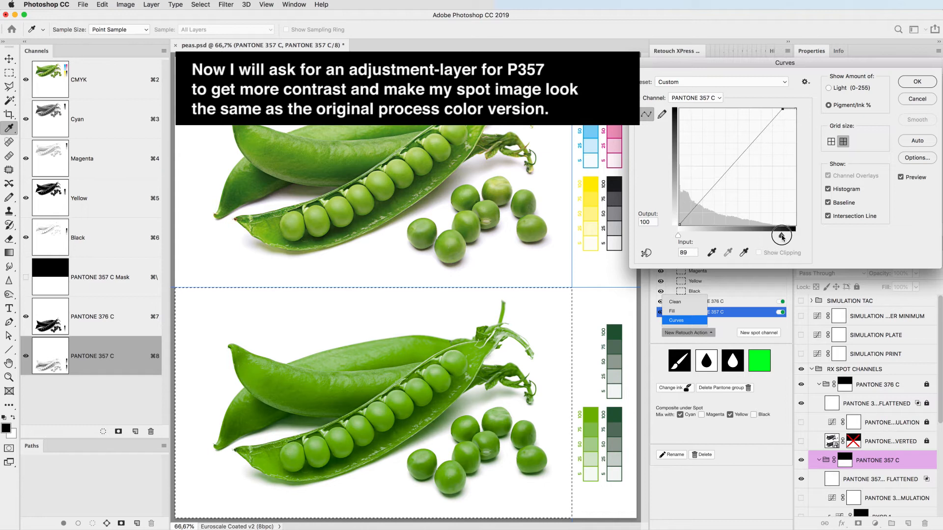
drag(780, 236, 770, 236)
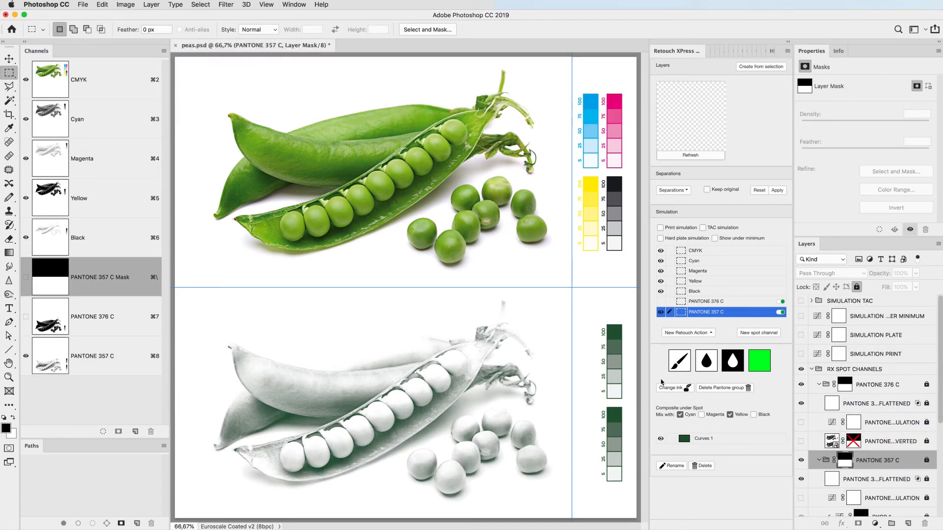
Switch print simulation back on
click(661, 227)
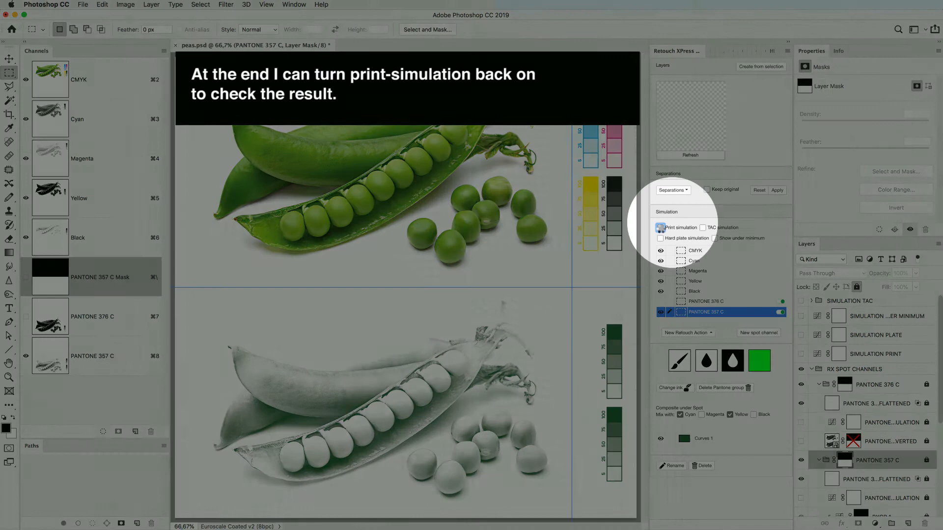
click(660, 227)
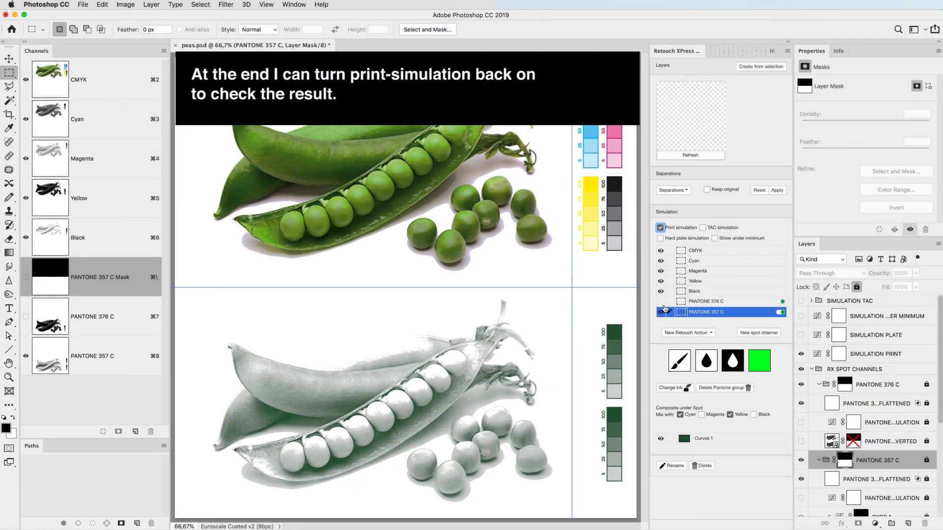